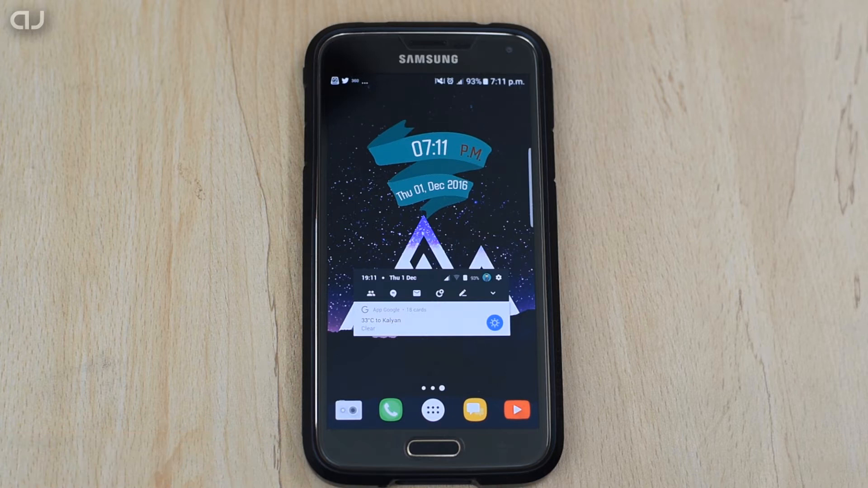
Browse My device storage to the Xposed folder holding two Xposed zips and the Installer APK.
click(433, 410)
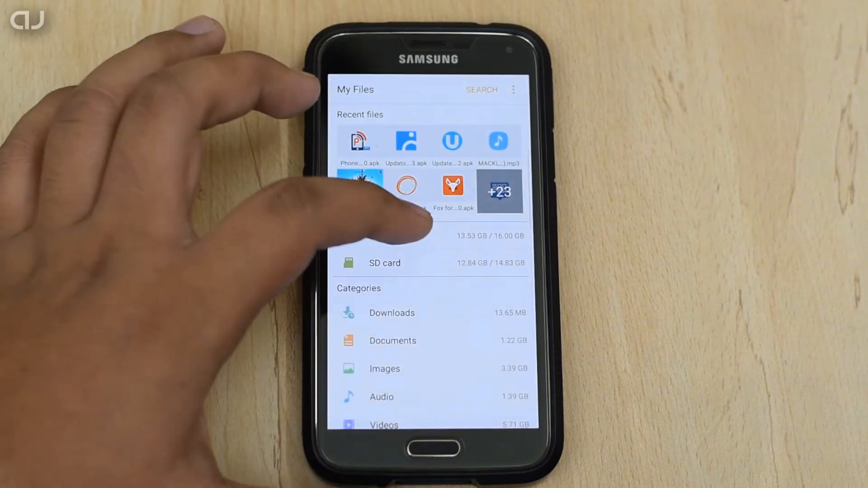
click(427, 235)
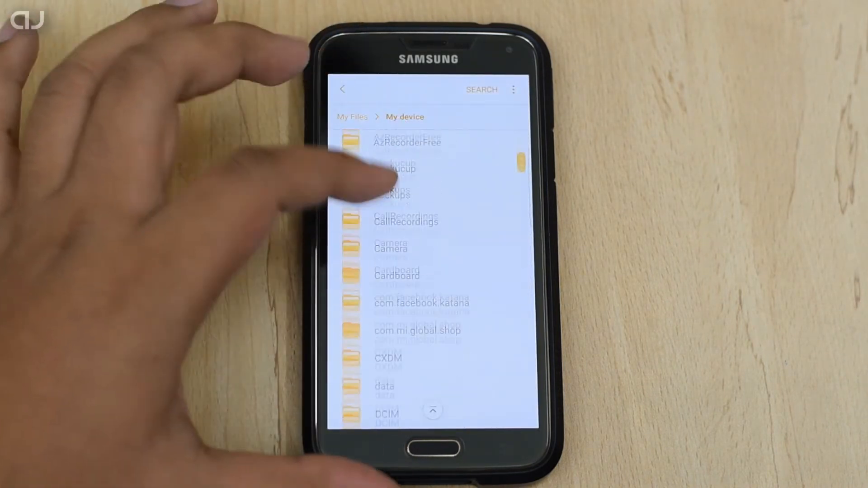
scroll(down, 3)
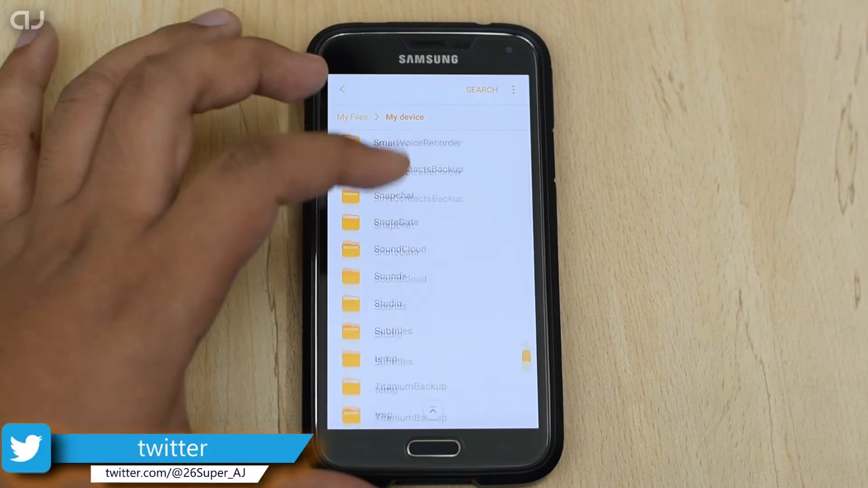
scroll(down, 3)
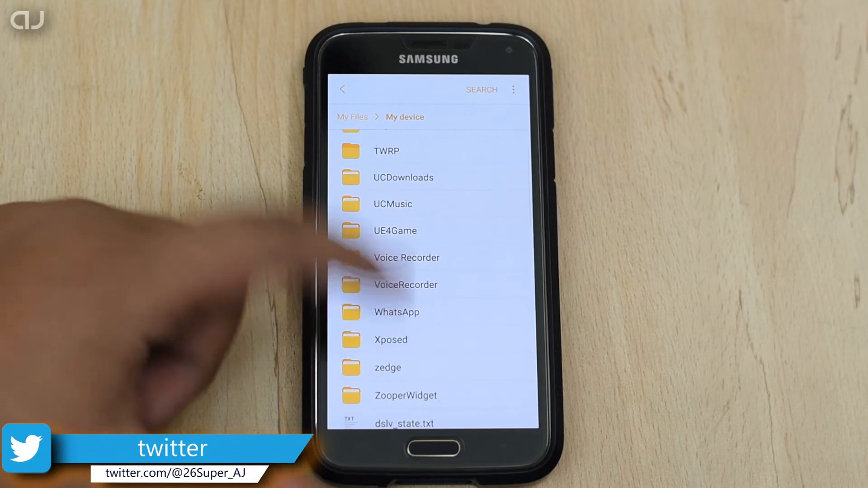
click(391, 340)
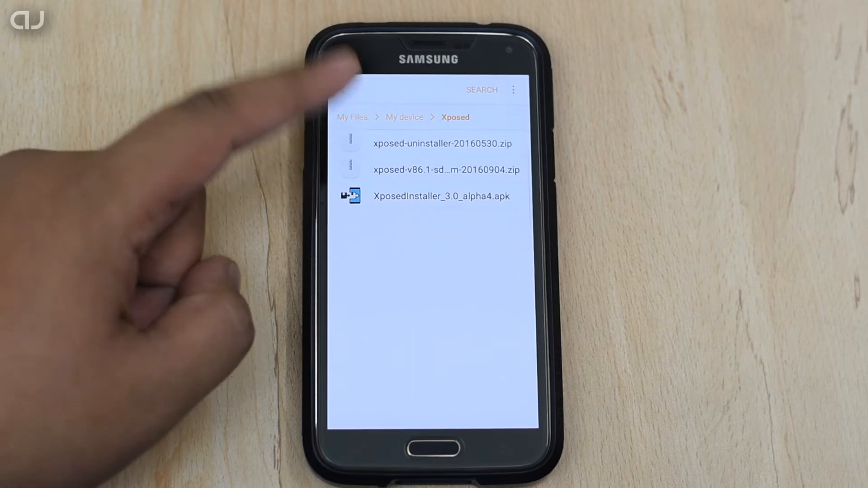
mouse_move(332, 99)
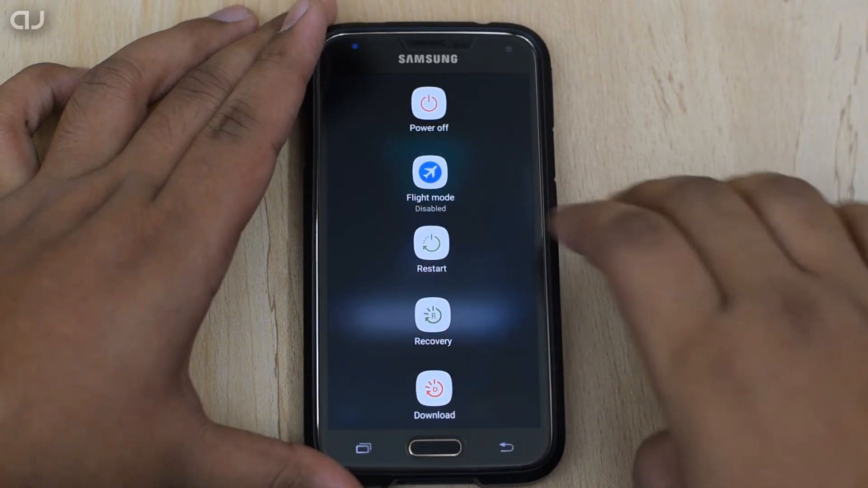
Reboot the Galaxy S5 into TWRP recovery from the power menu.
click(431, 244)
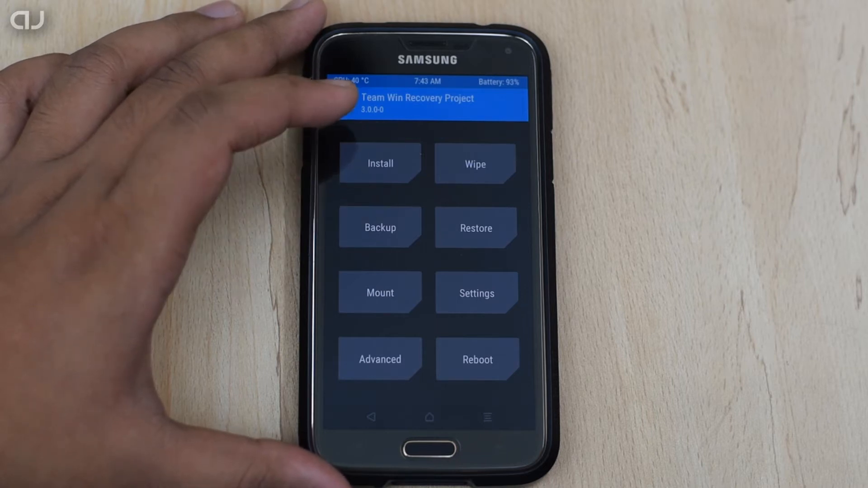
Navigate TWRP's Install browser from root through sdcard to the Xposed folder.
click(379, 164)
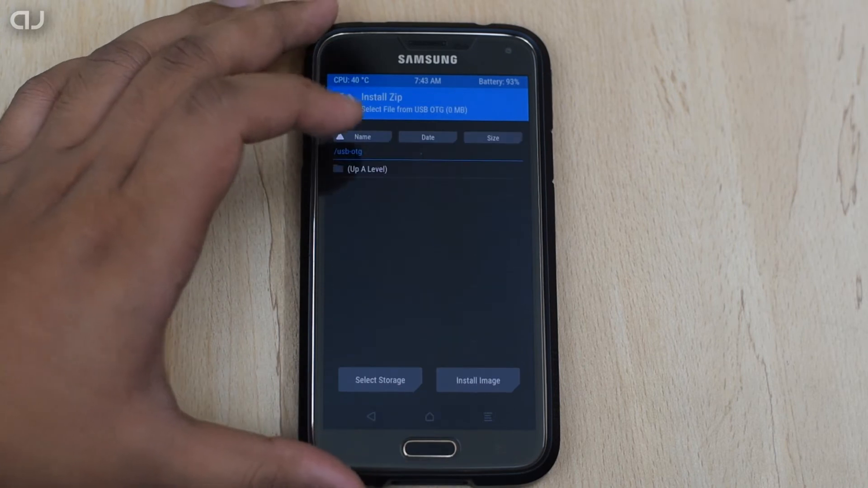
click(367, 169)
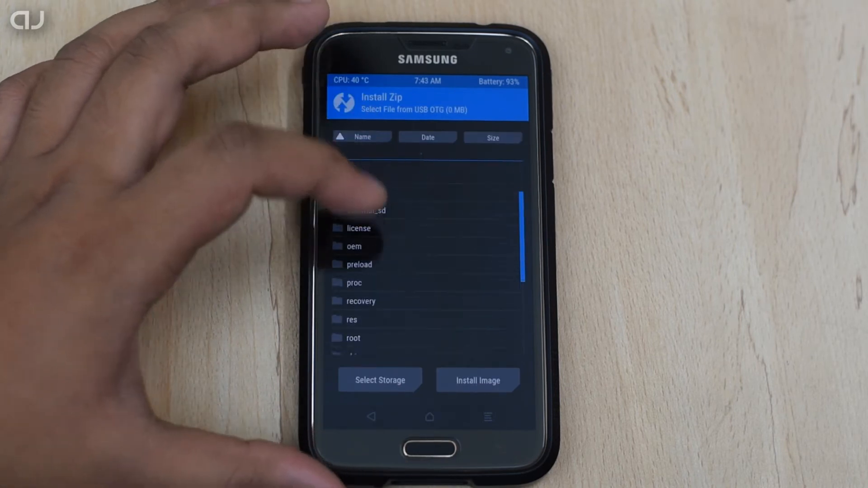
scroll(down, 3)
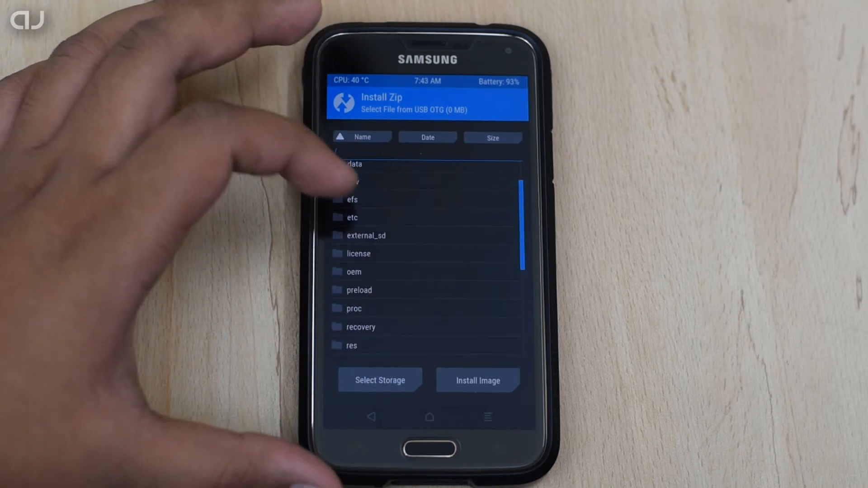
scroll(down, 3)
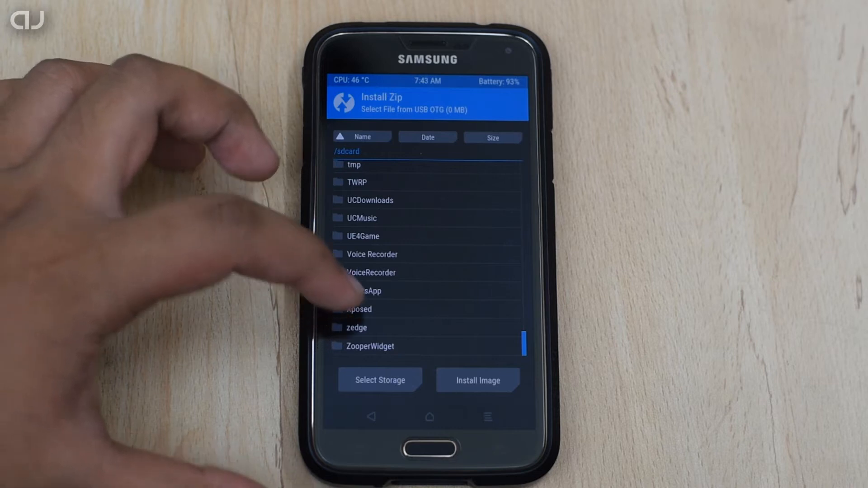
click(359, 309)
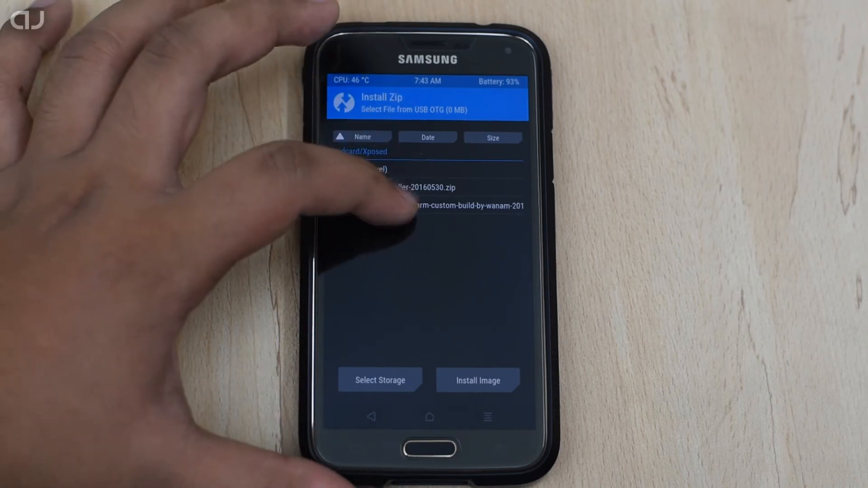
Flash the xposed-v86.1 zip by confirming with the swipe slider.
click(460, 205)
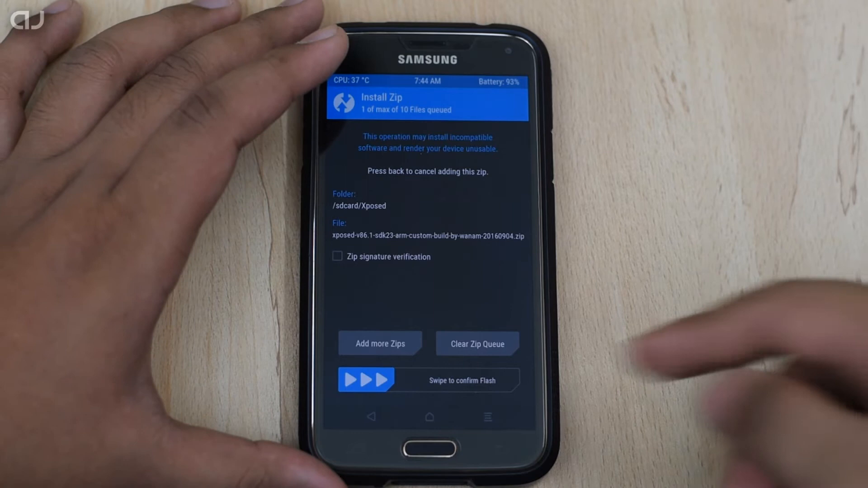
drag(365, 381, 510, 380)
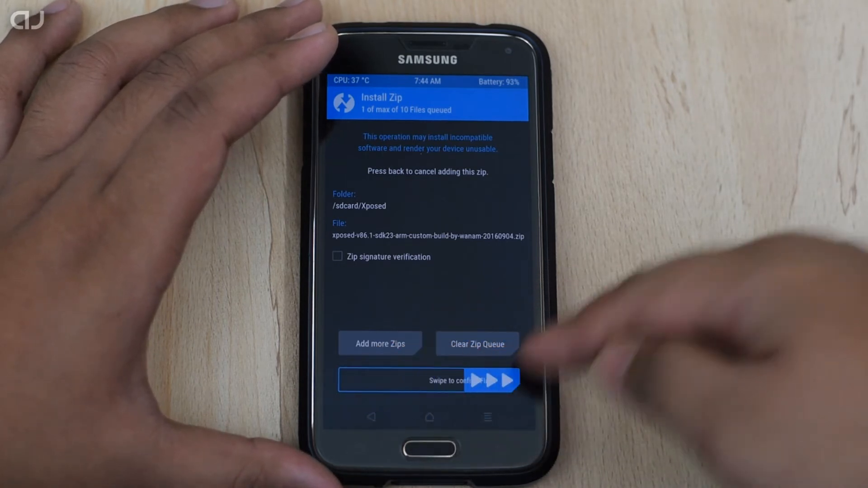
drag(366, 380, 515, 381)
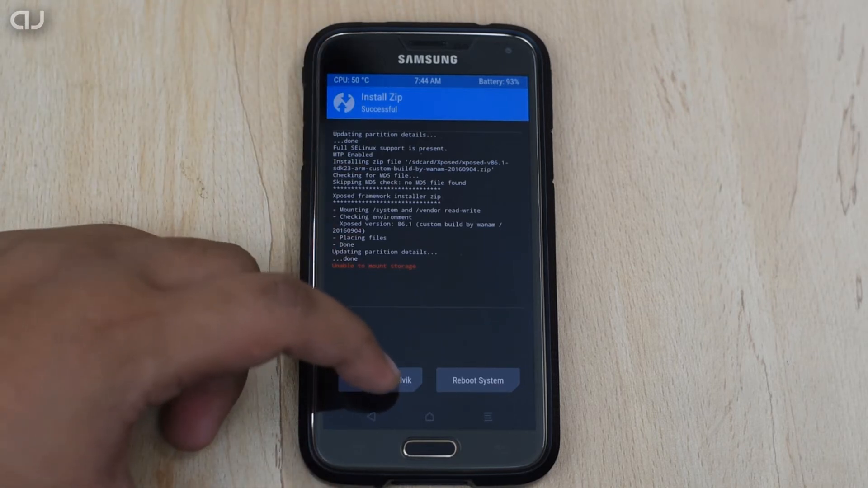
Wipe the cache and Dalvik cache, then reboot to system.
click(380, 380)
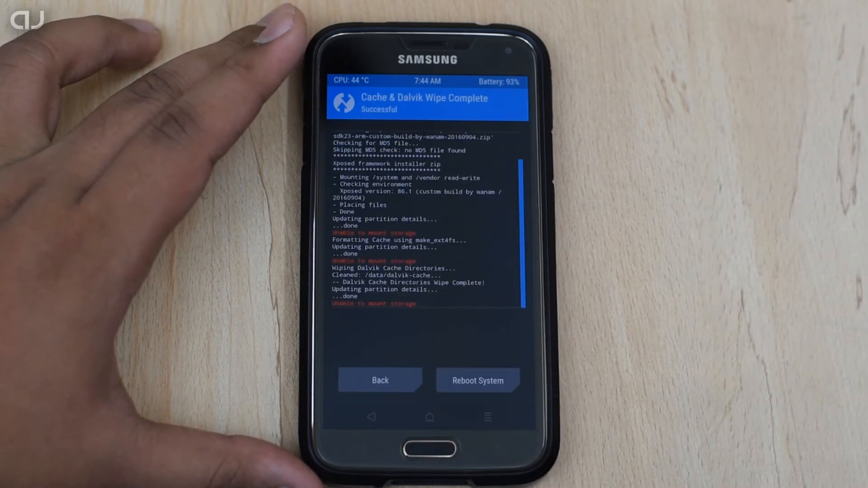
click(477, 381)
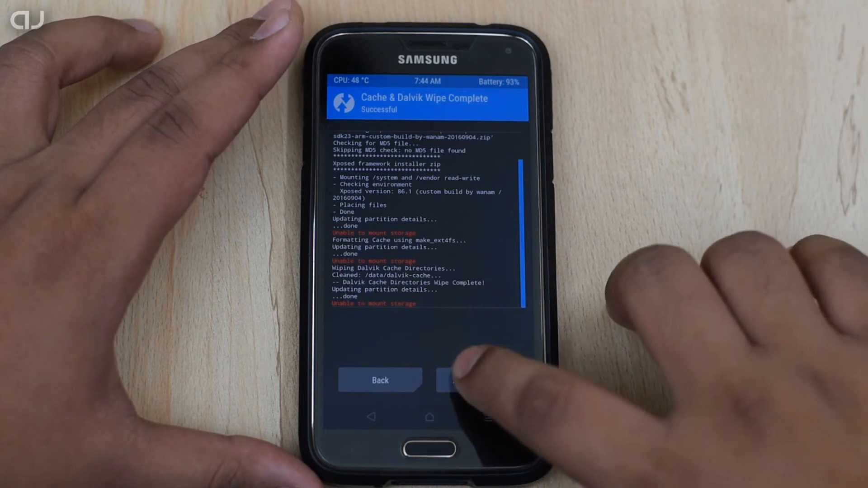
click(474, 381)
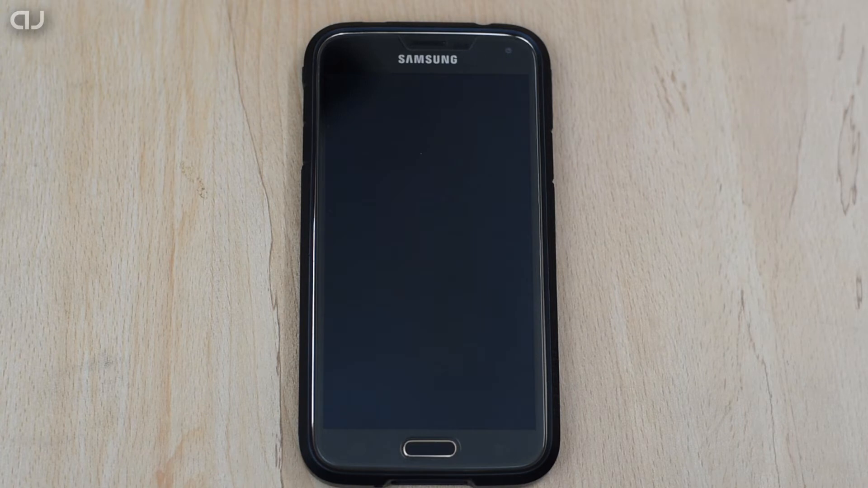
Wait for the phone to boot back to the Android home screen.
click(427, 242)
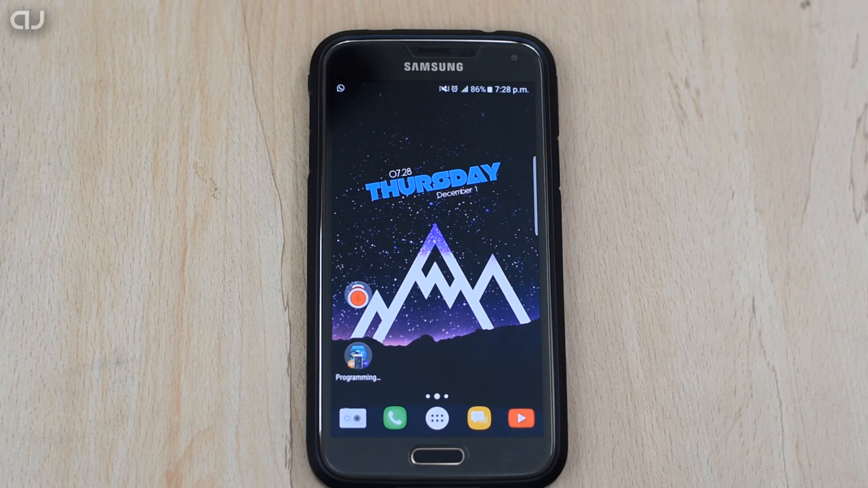
Launch My Files from the app drawer and browse My device storage folders.
click(436, 417)
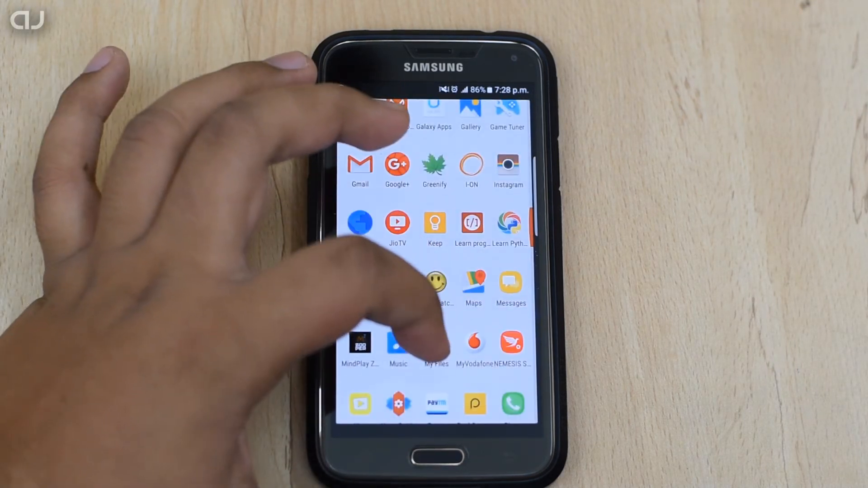
click(437, 343)
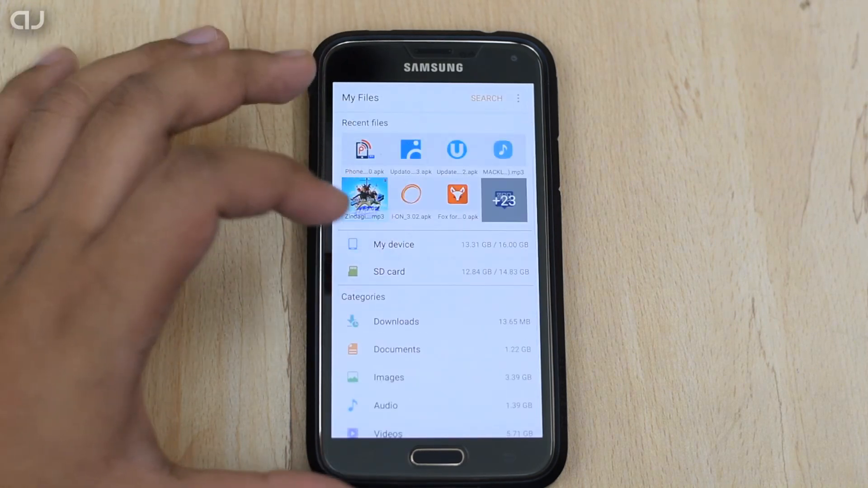
click(393, 244)
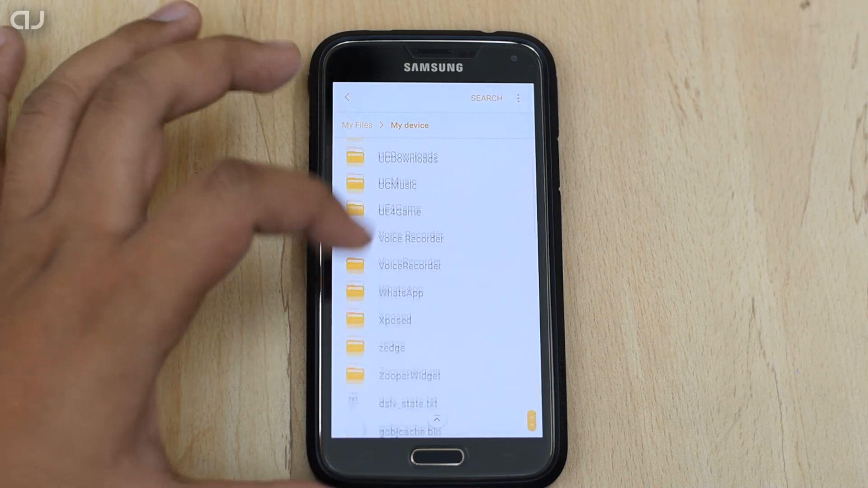
click(395, 320)
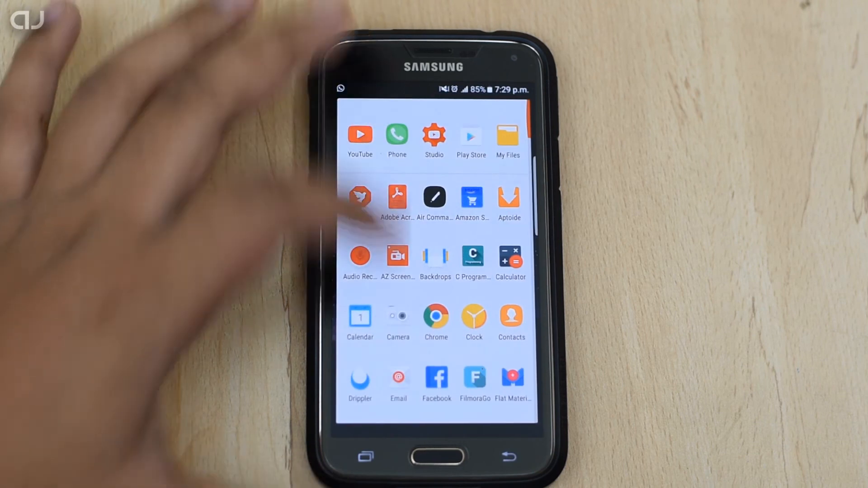
Launch Xposed Installer, open Framework and dismiss the warning to see version 86.1 active.
scroll(down, 3)
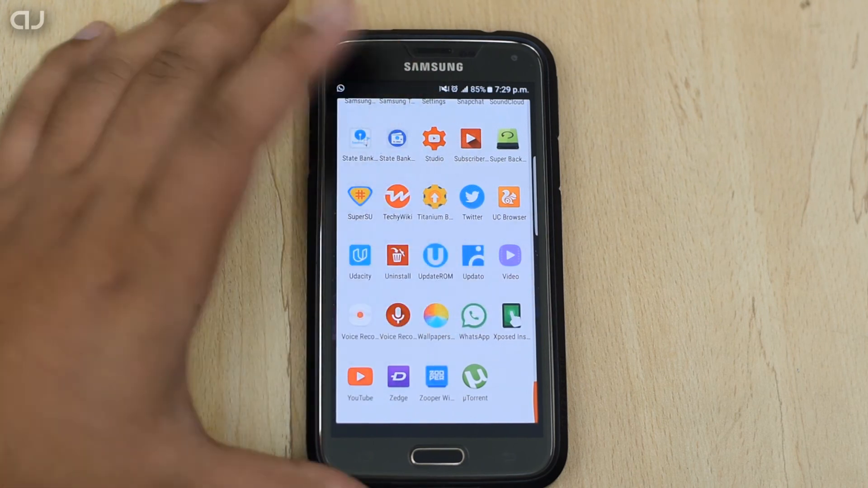
click(510, 315)
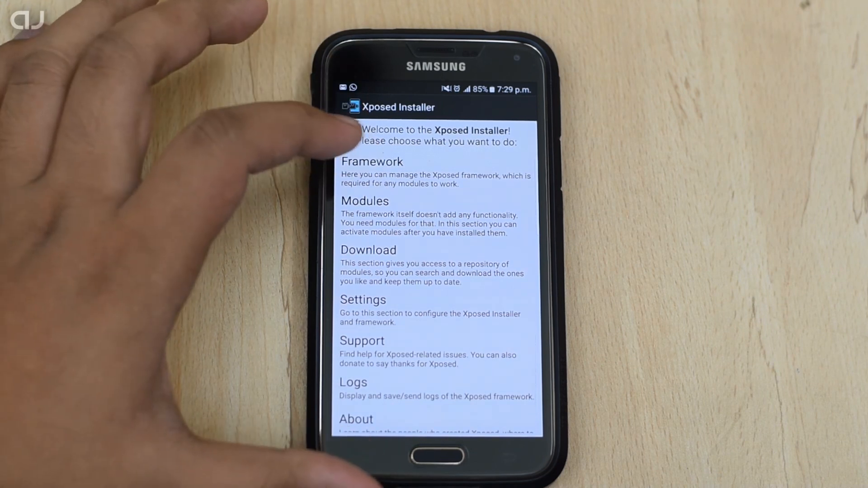
click(373, 161)
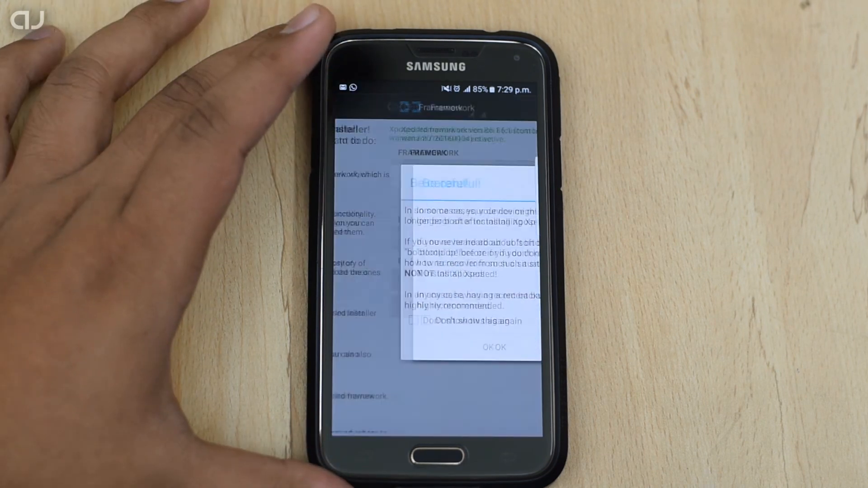
click(494, 347)
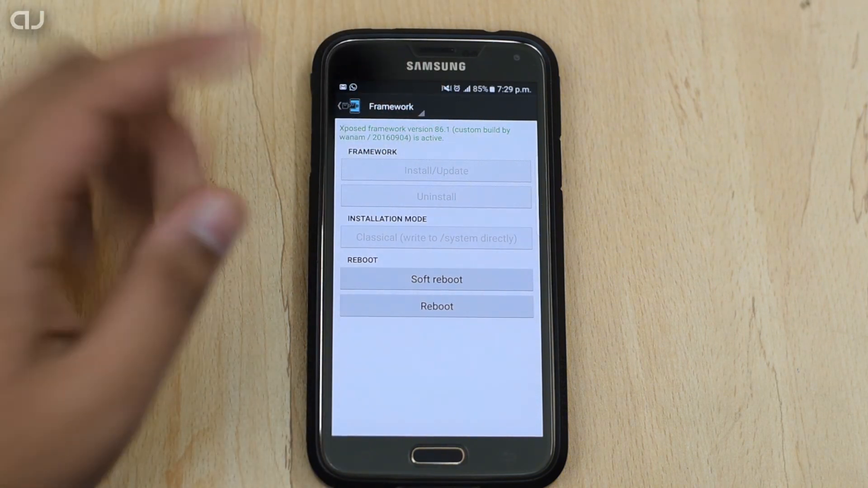
mouse_move(111, 166)
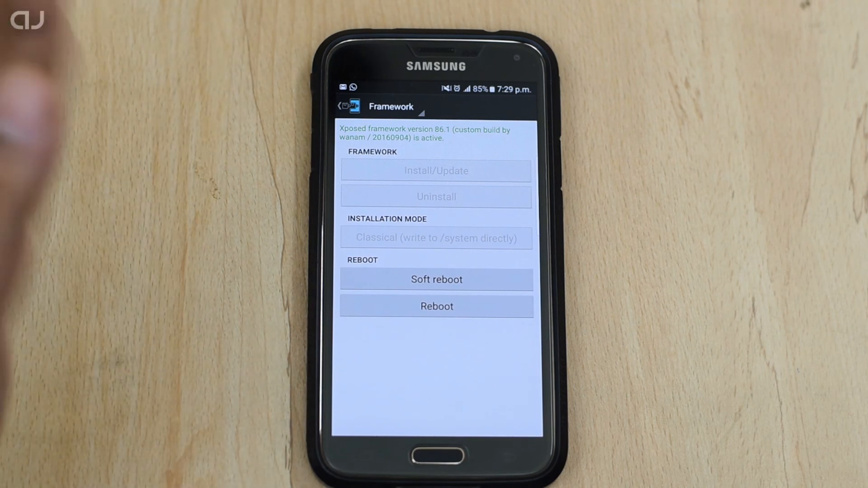